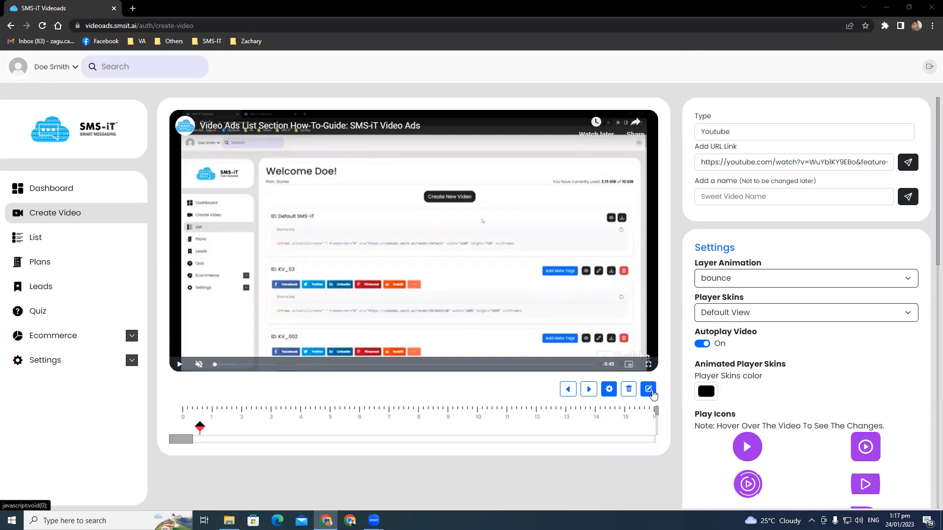
mouse_move(643, 395)
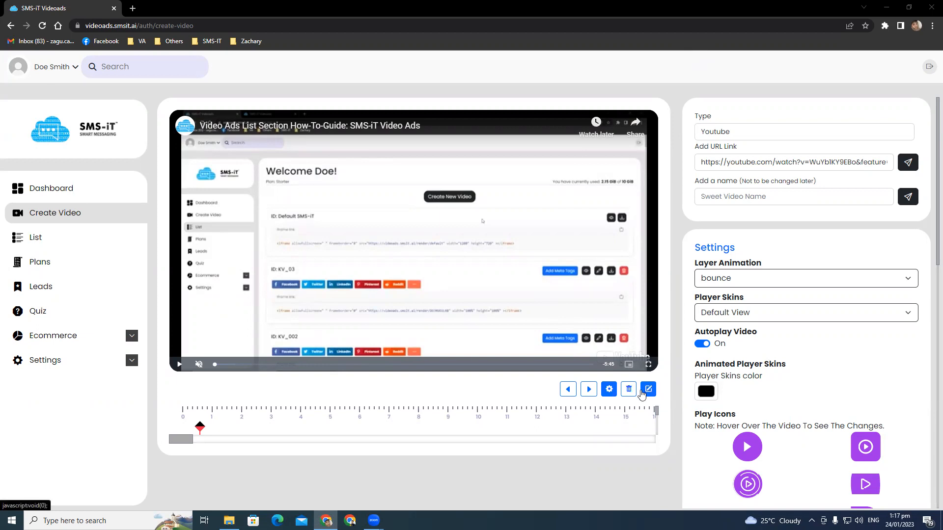
Open the Editor panel of overlay elements for the loaded YouTube video.
left_click(648, 389)
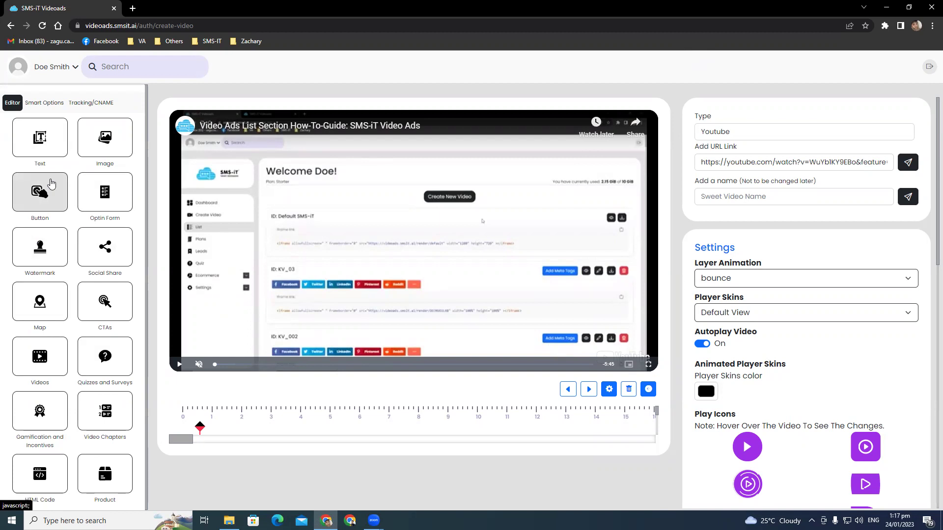
mouse_move(105, 193)
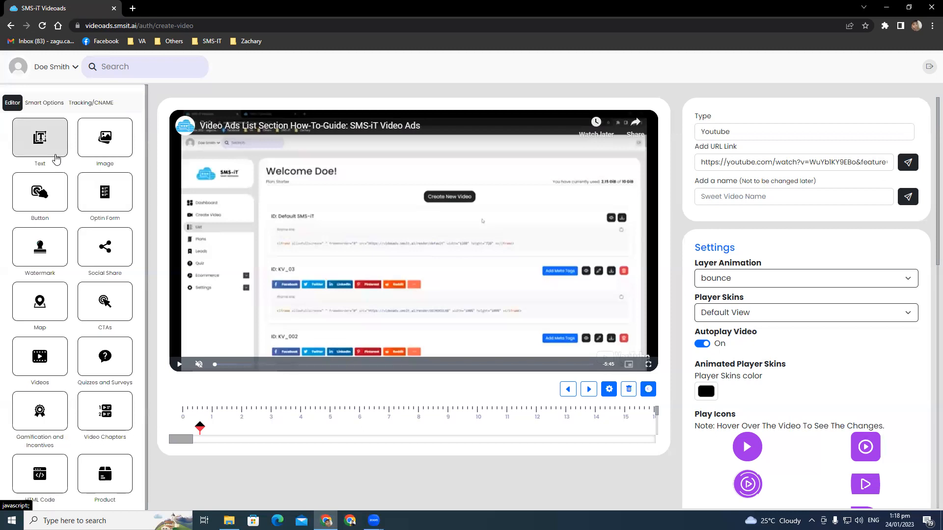
mouse_move(47, 146)
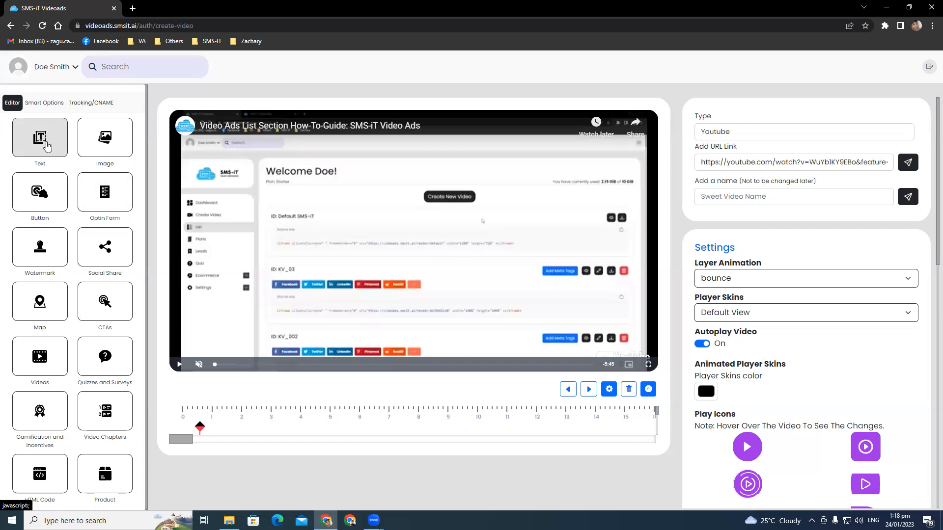
Add a Text element and replace 'Text Here' with HELLO.
left_click(40, 137)
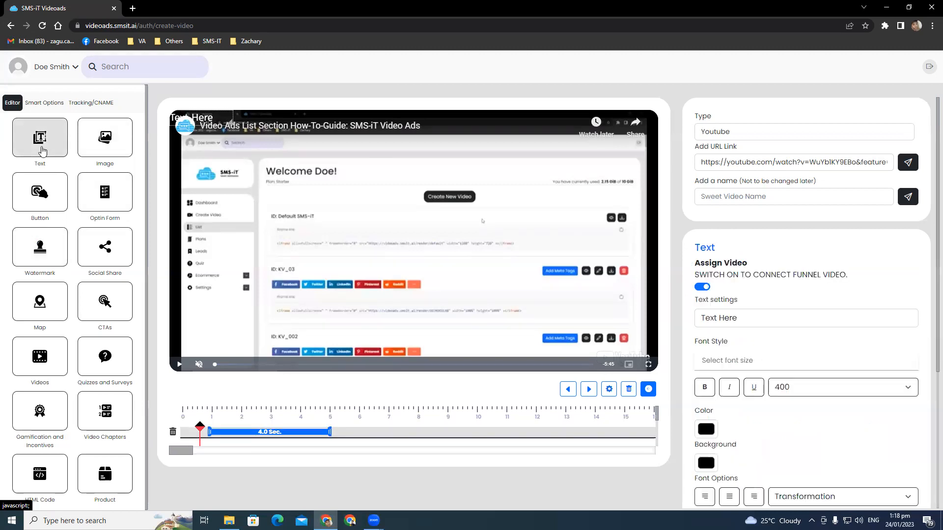
scroll("down", 3)
type("J")
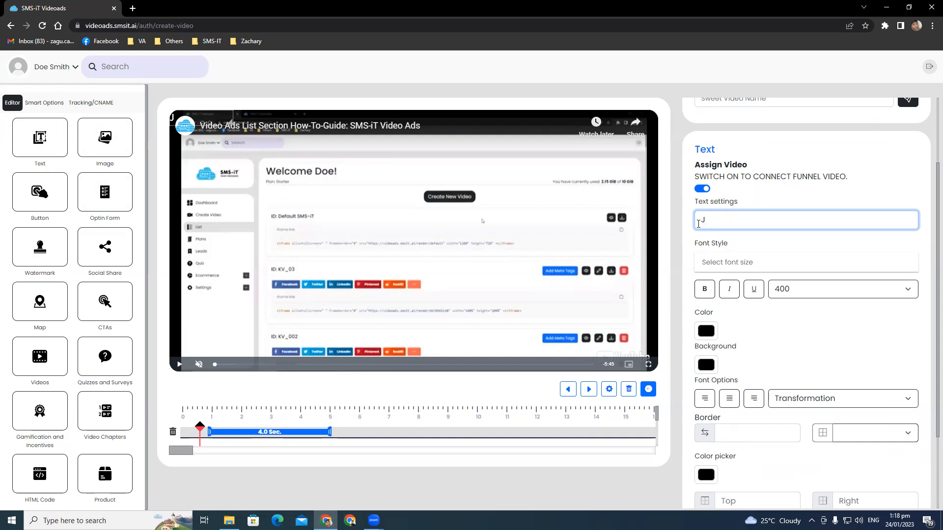
type("He")
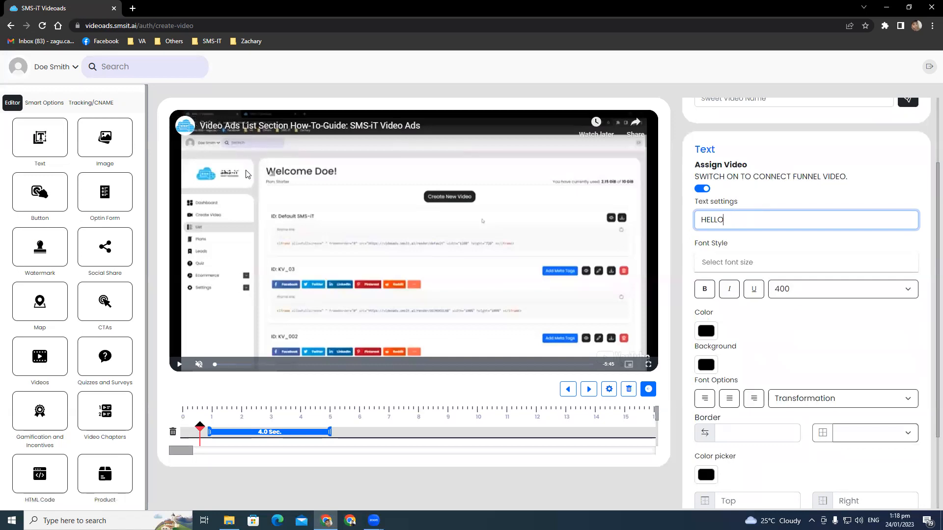
mouse_move(324, 245)
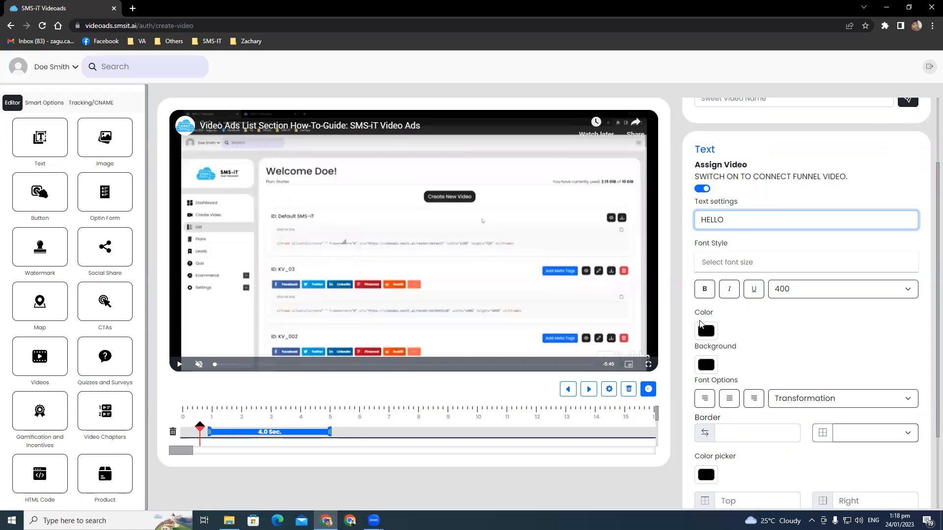
mouse_move(706, 330)
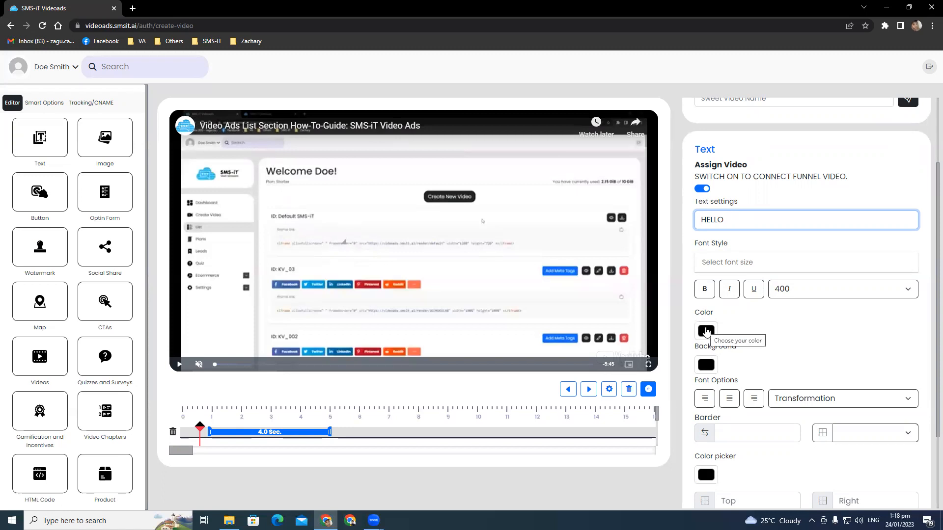
Set the HELLO text colour to red using the Color swatch picker.
left_click(705, 330)
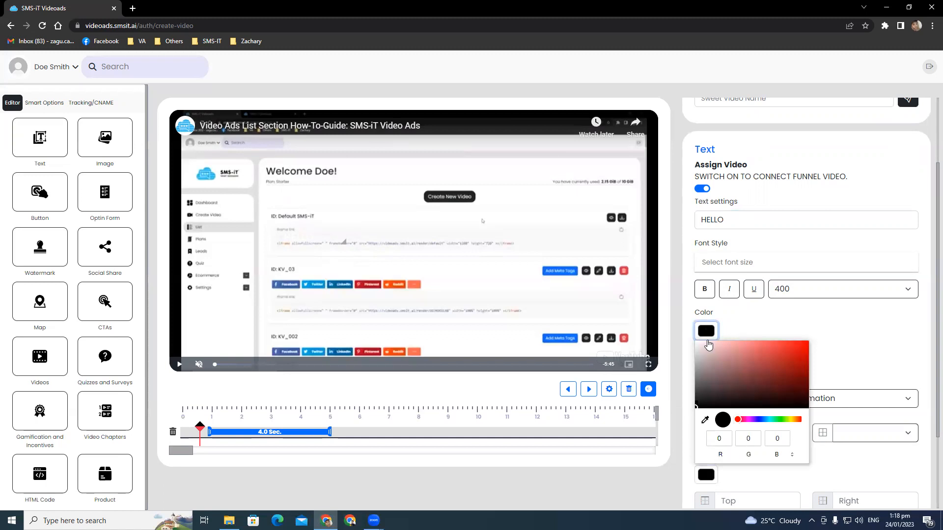
mouse_move(697, 409)
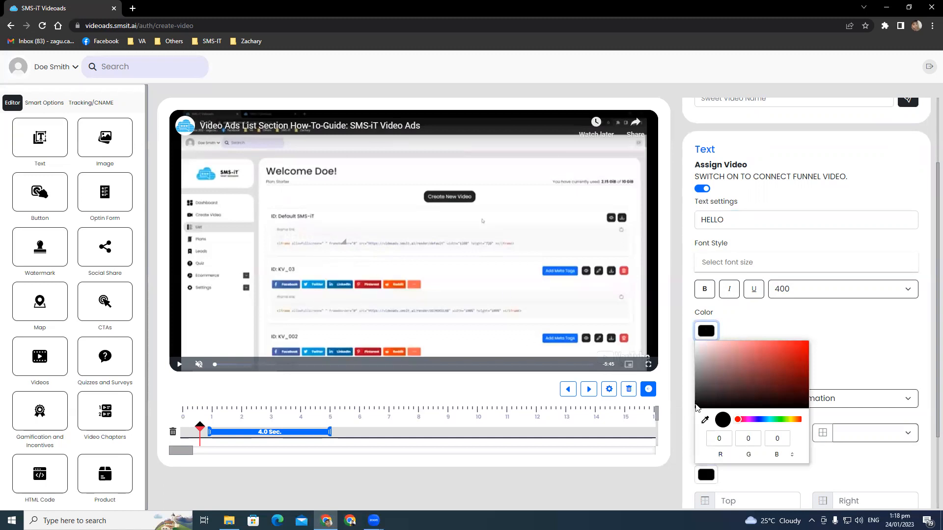
left_click(752, 394)
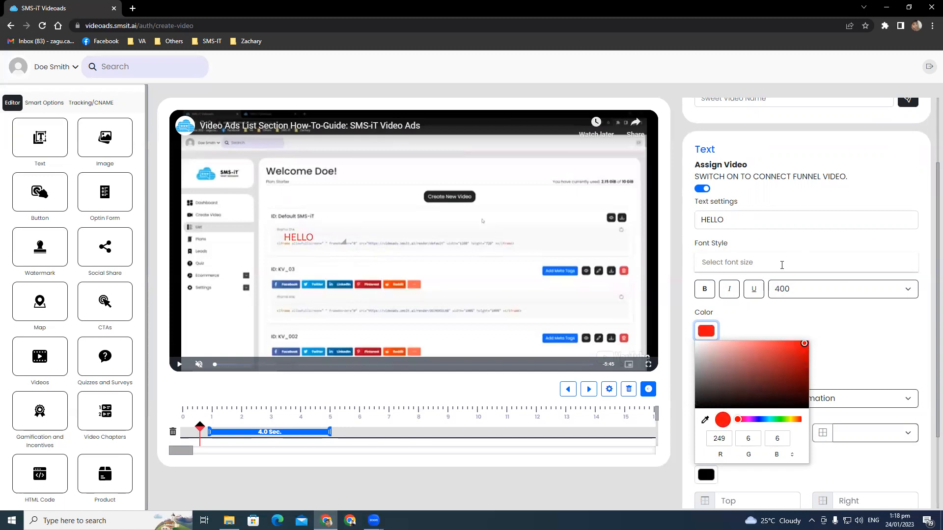
left_click(705, 330)
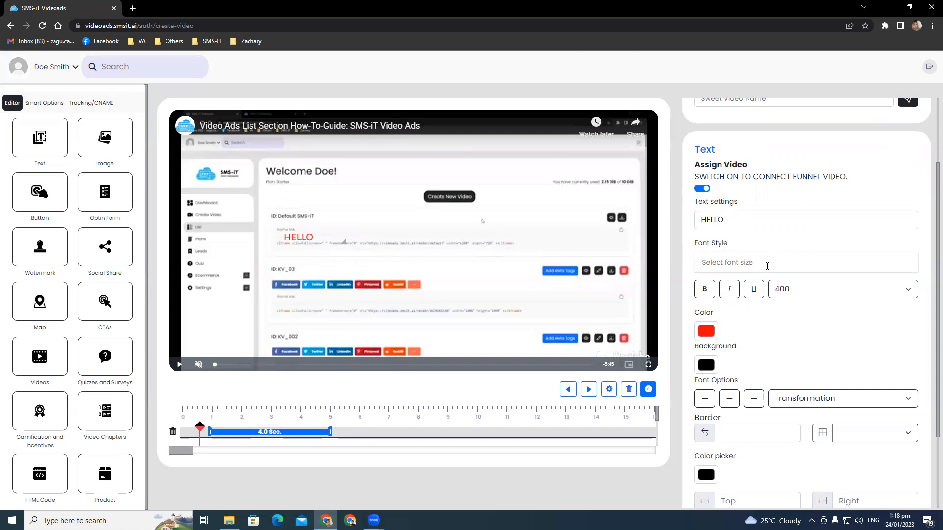
Style HELLO in the Aclonica font, bold, with font weight 800.
left_click(805, 262)
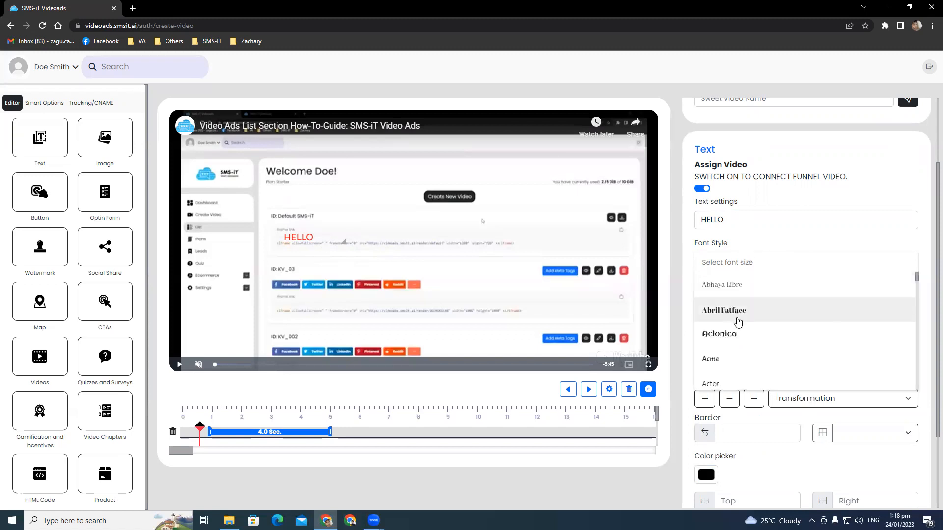
left_click(719, 334)
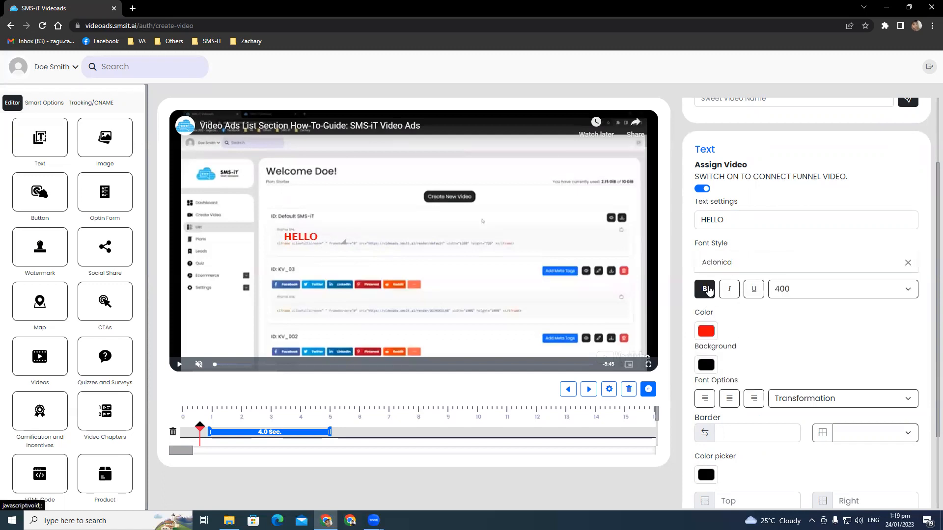
left_click(729, 289)
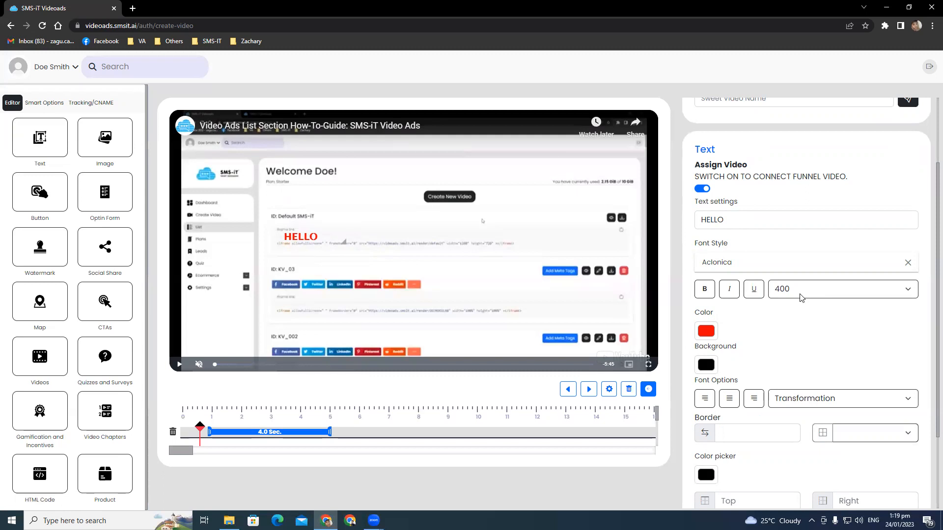
mouse_move(706, 330)
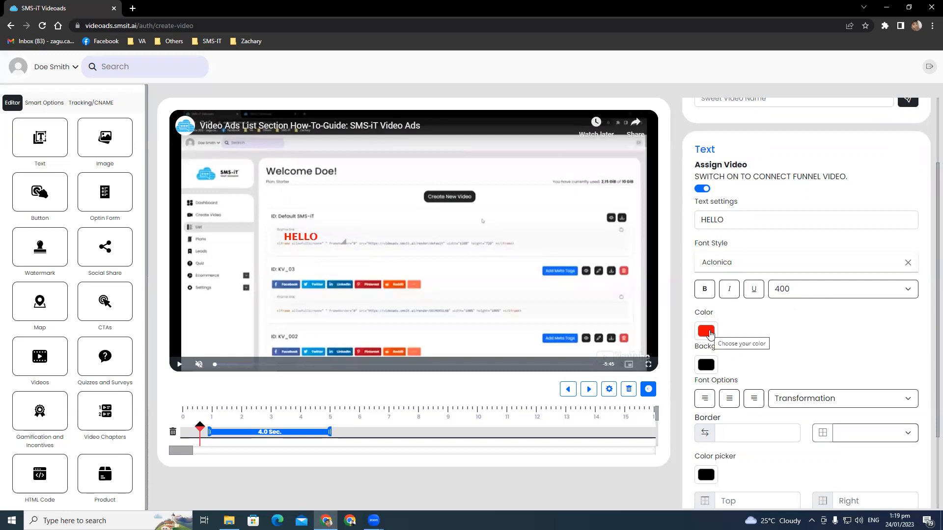
left_click(841, 289)
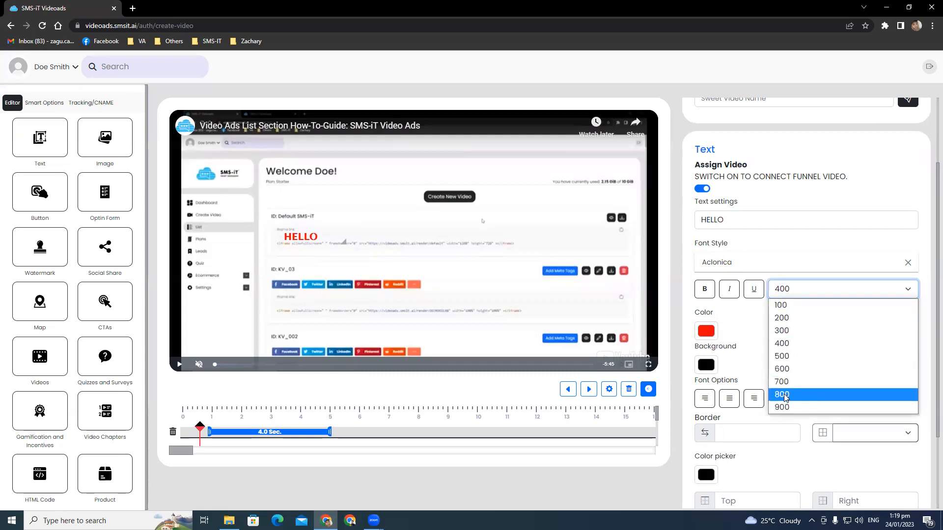
left_click(781, 393)
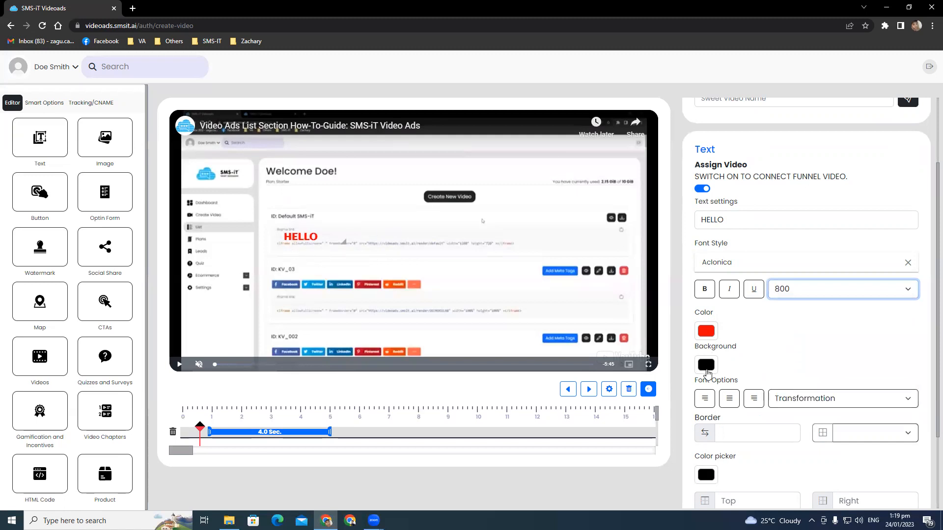
Set the HELLO text background colour to black.
left_click(706, 365)
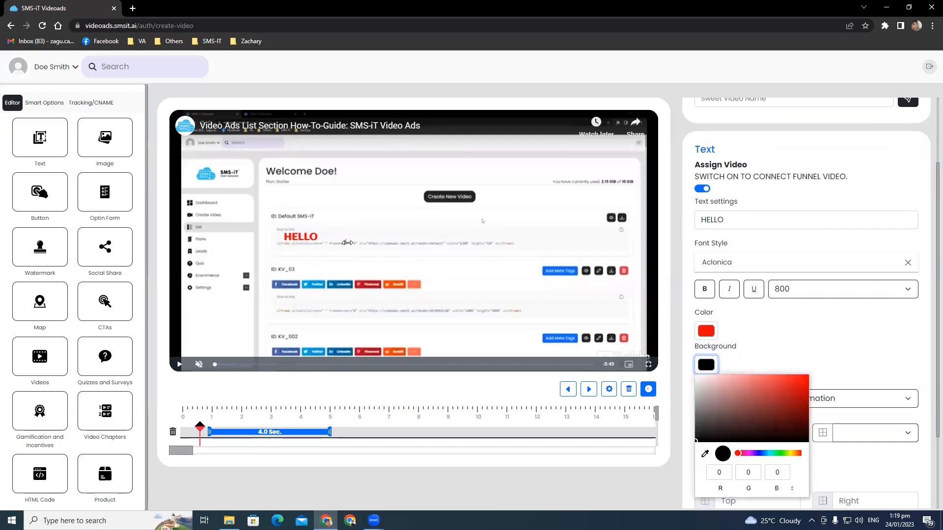
left_click(706, 365)
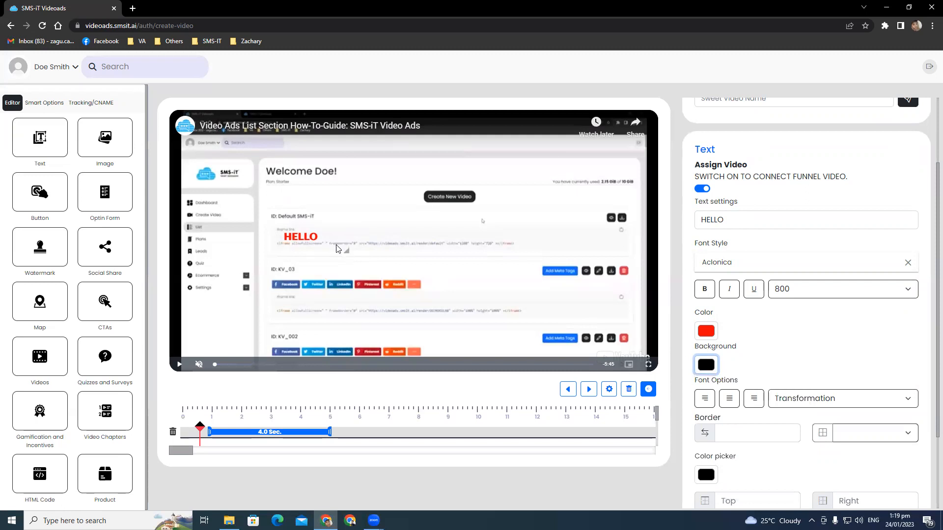
left_click(705, 365)
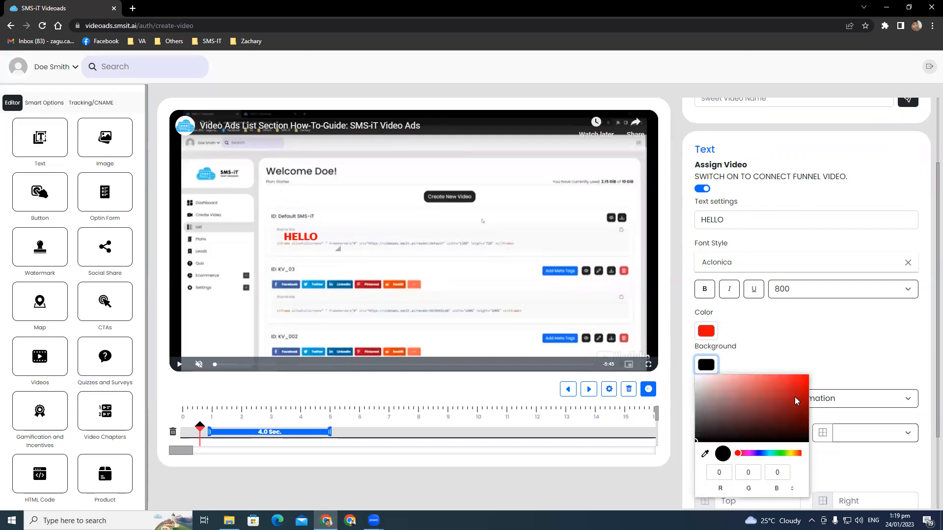
left_click(739, 439)
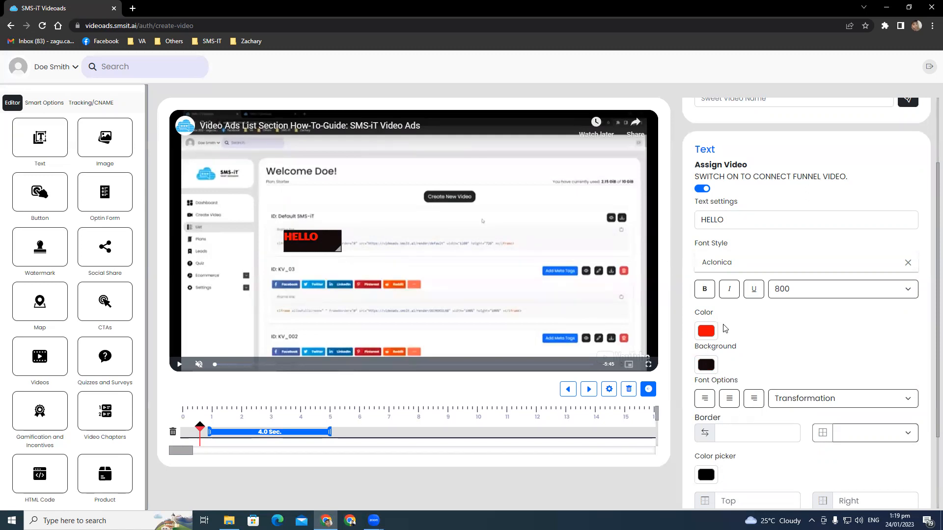
scroll("down", 3)
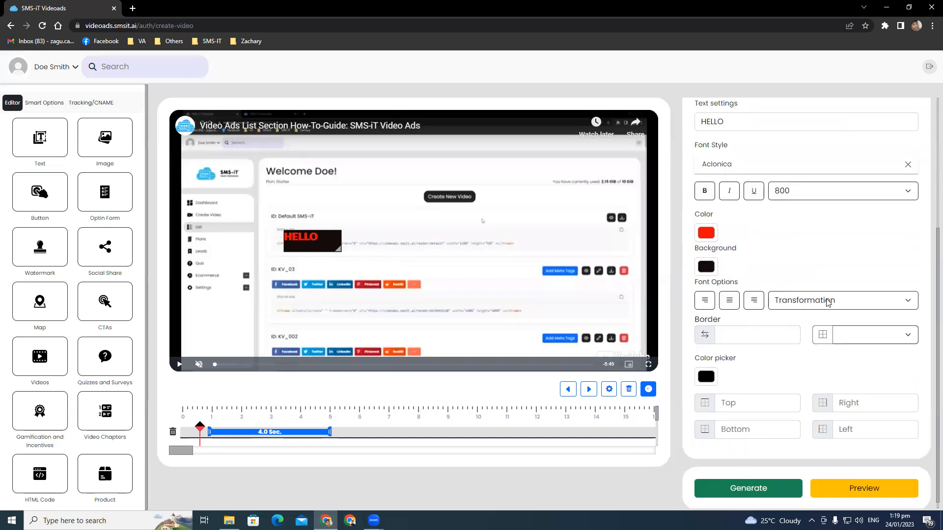
left_click(842, 300)
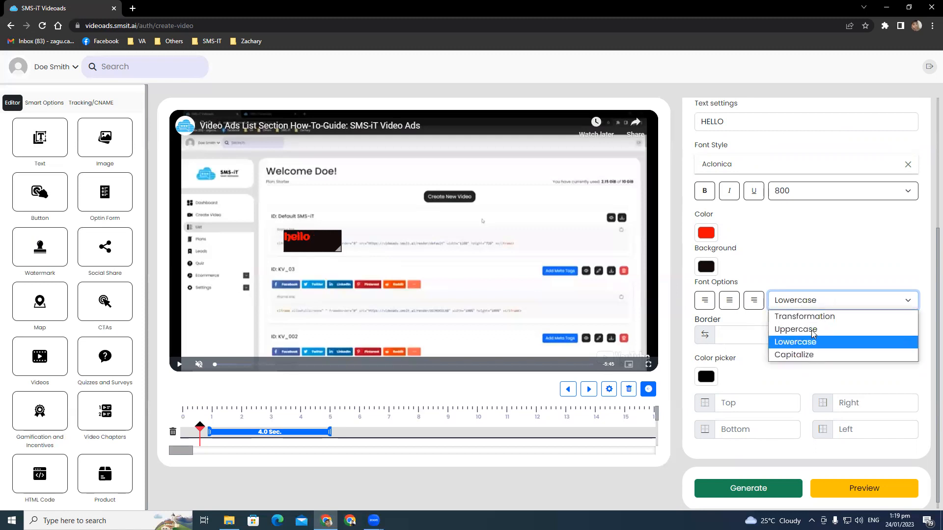
Set HELLO's transformation to Uppercase and align it center.
left_click(804, 316)
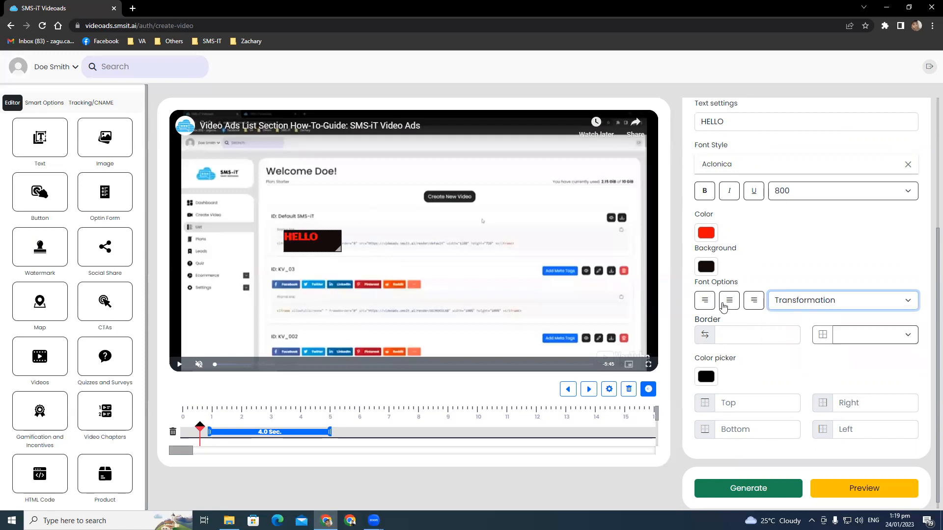
left_click(728, 300)
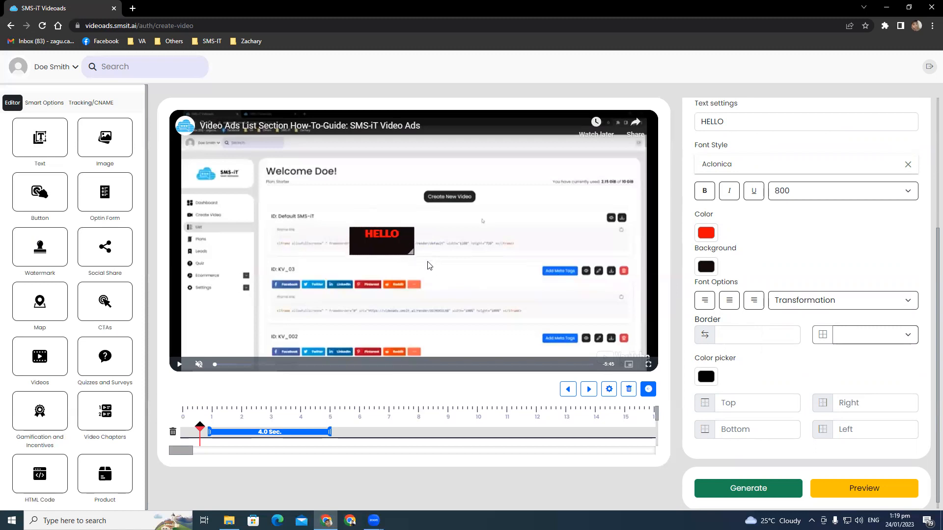
Lengthen the HELLO text clip on the timeline to 14.7 Sec.
left_click(179, 364)
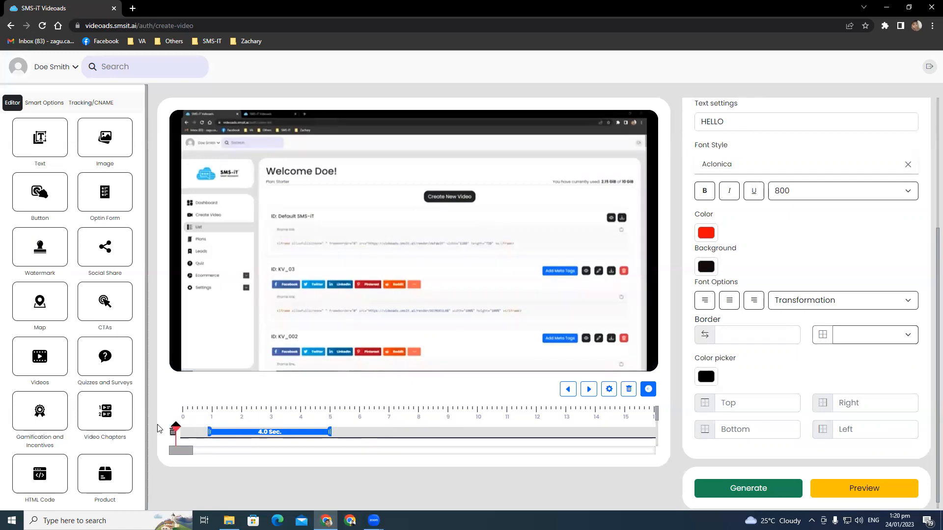
left_click(588, 389)
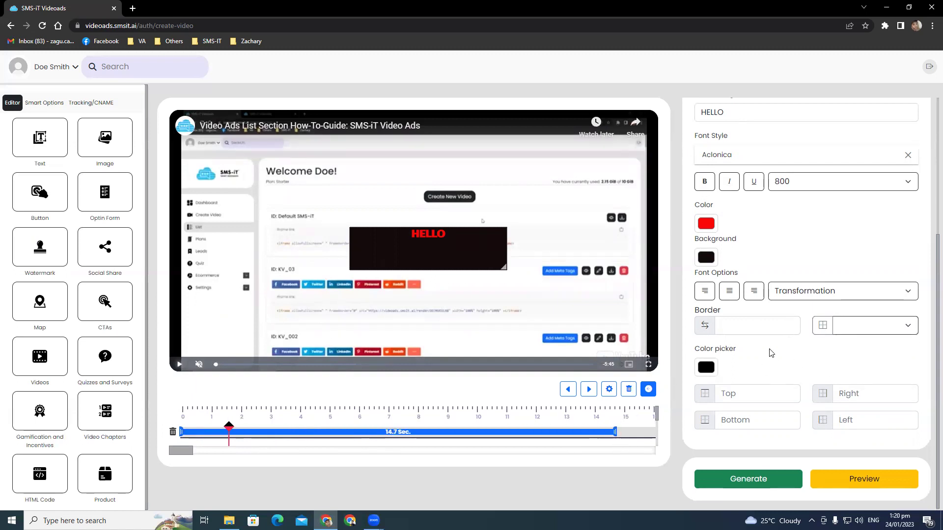
Try a Dashed border style on the HELLO box, then switch it to Dotted.
left_click(756, 325)
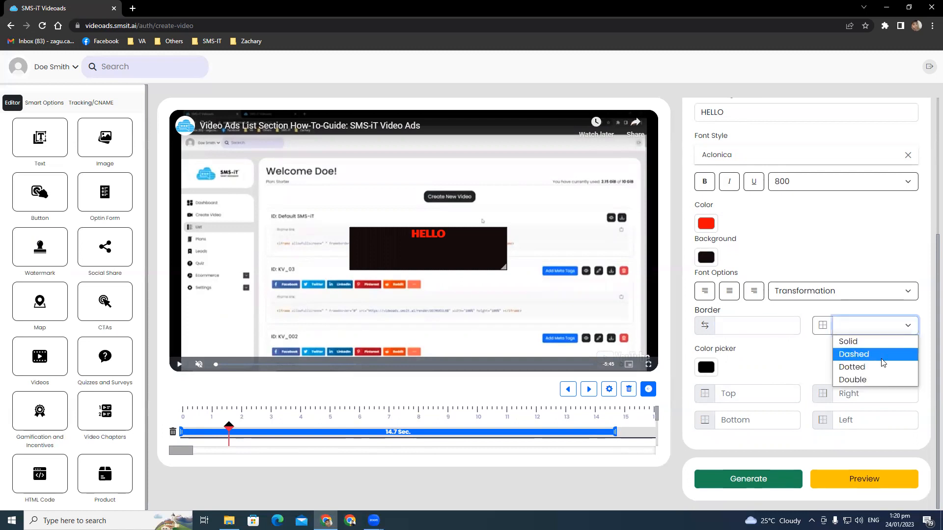
mouse_move(875, 367)
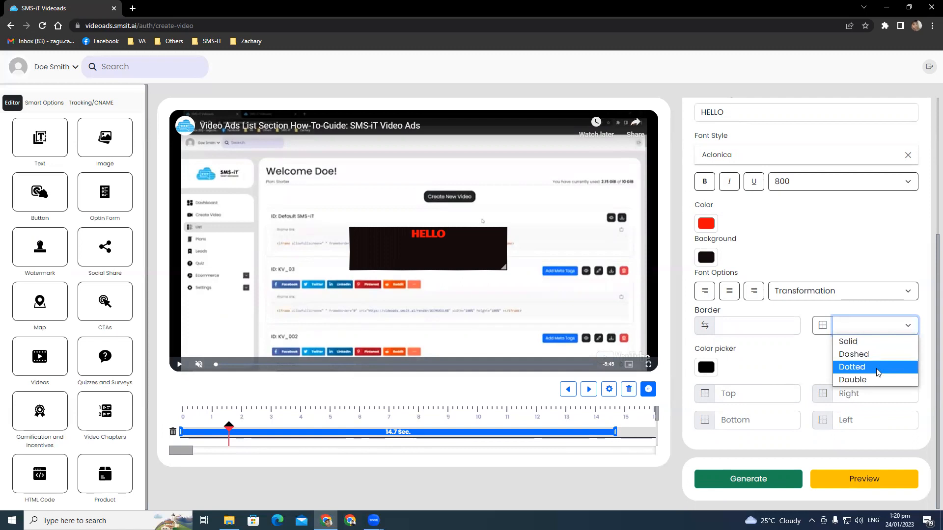
left_click(852, 353)
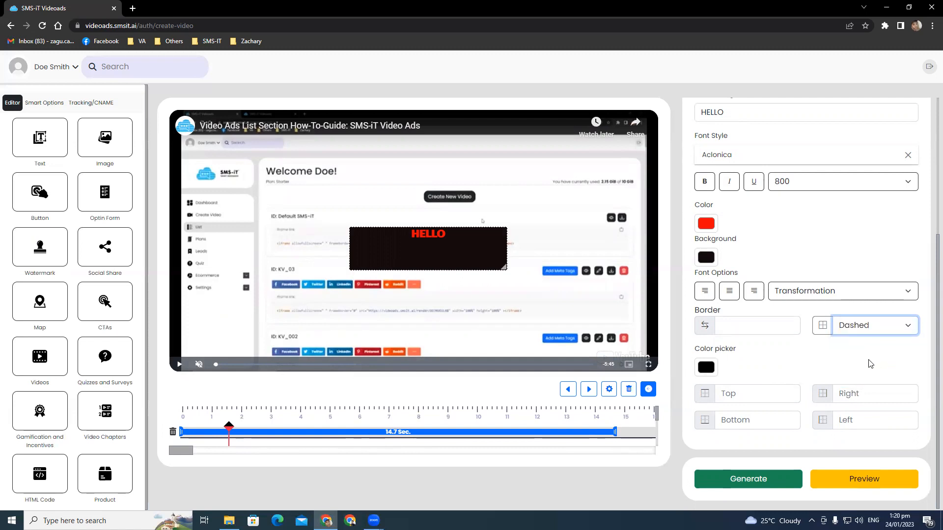
mouse_move(795, 367)
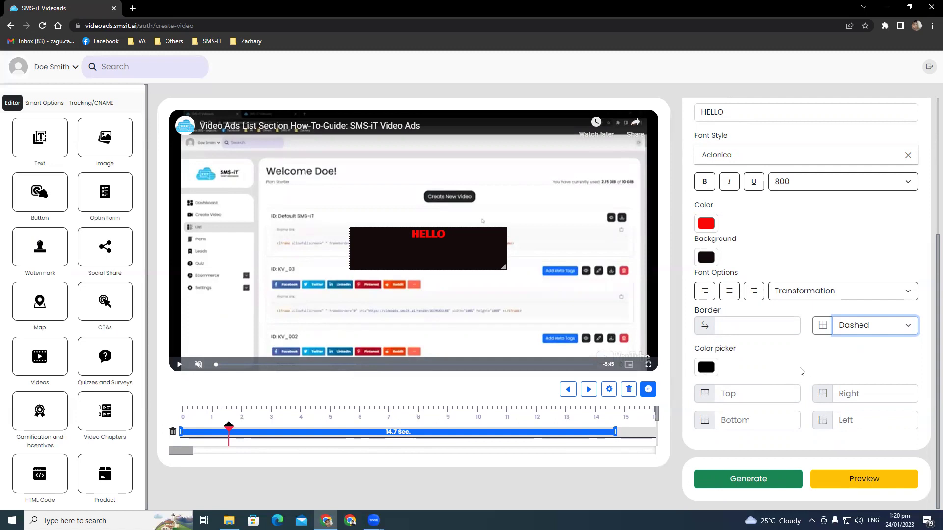
mouse_move(801, 372)
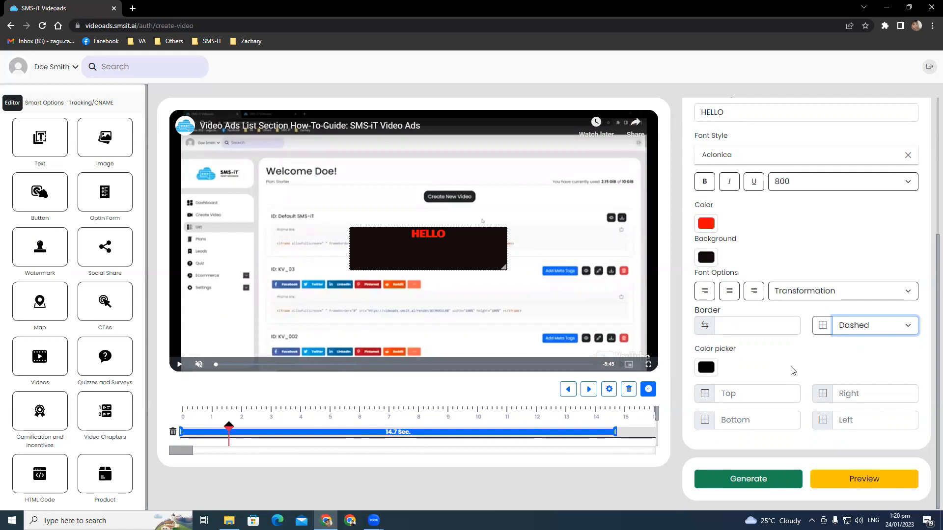
mouse_move(764, 383)
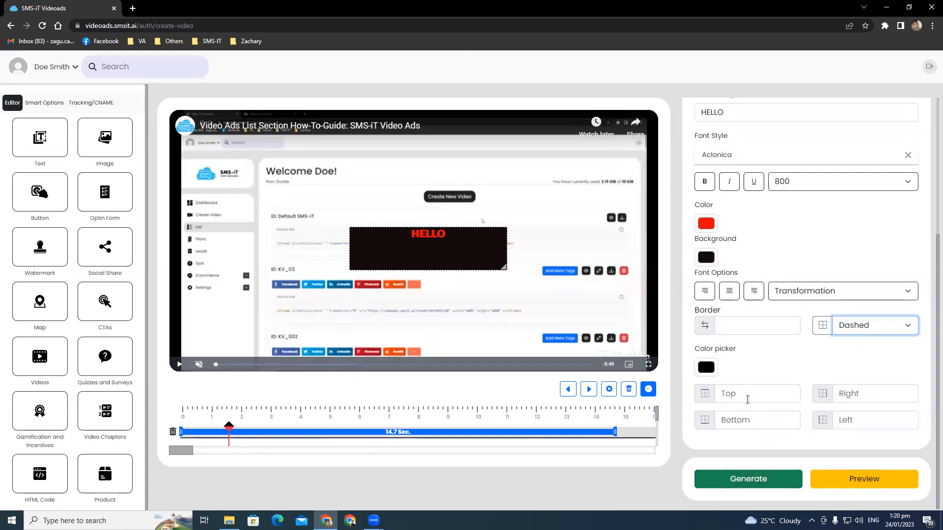
left_click(874, 325)
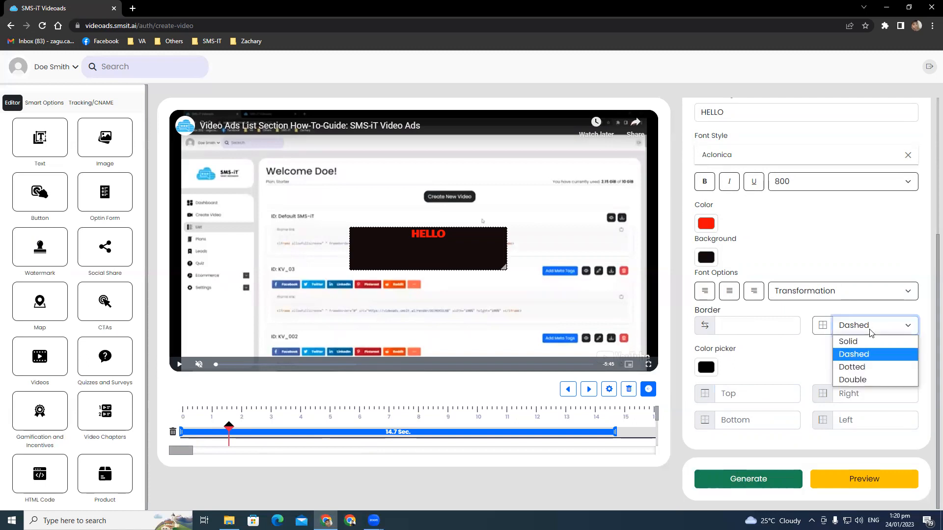
left_click(852, 367)
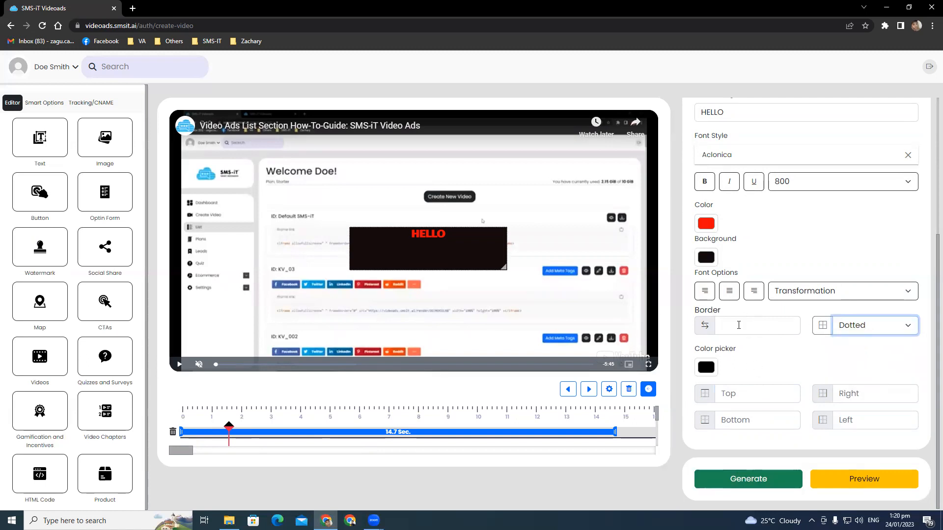
Enter 5 in the Top, Right, Bottom and Left fields.
left_click(756, 394)
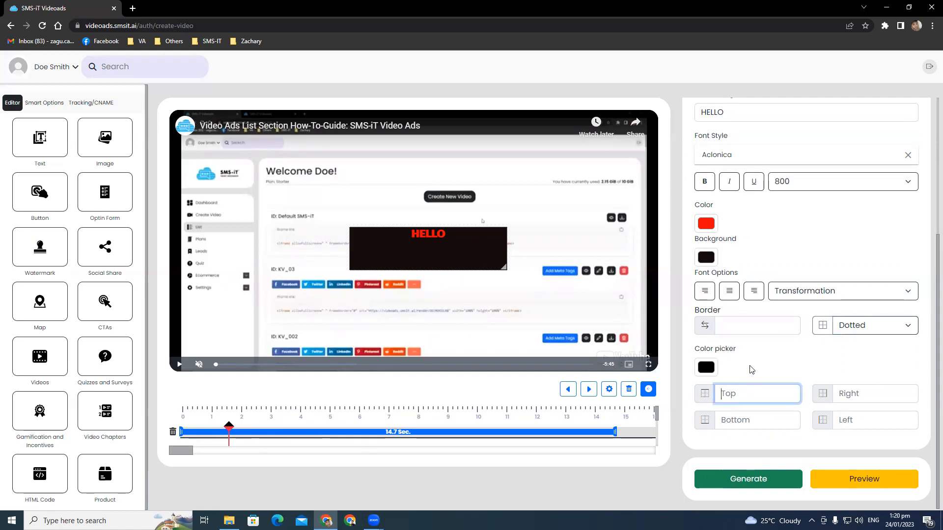
type("5")
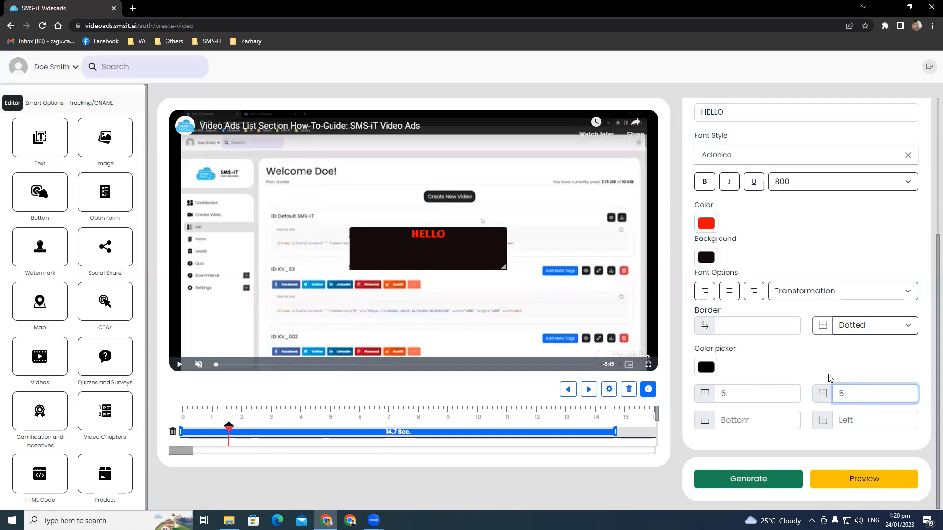
left_click(757, 420)
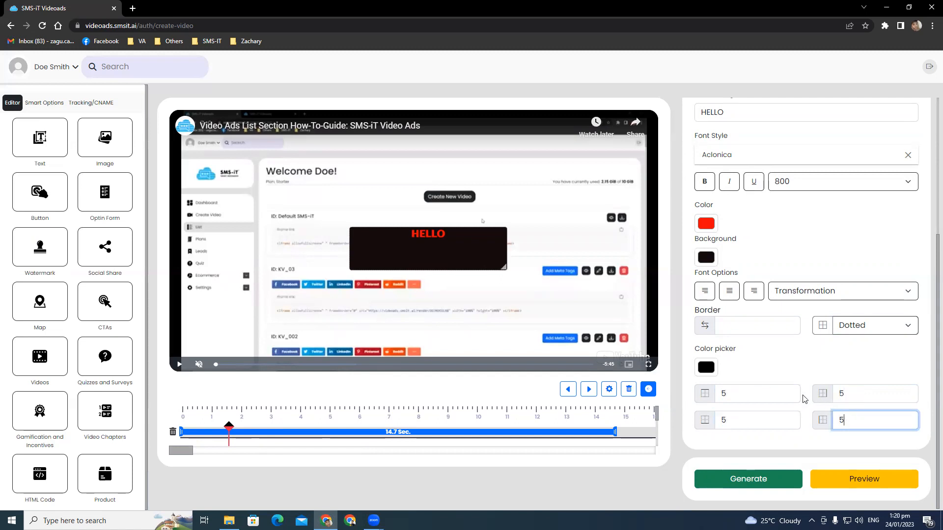
left_click(705, 367)
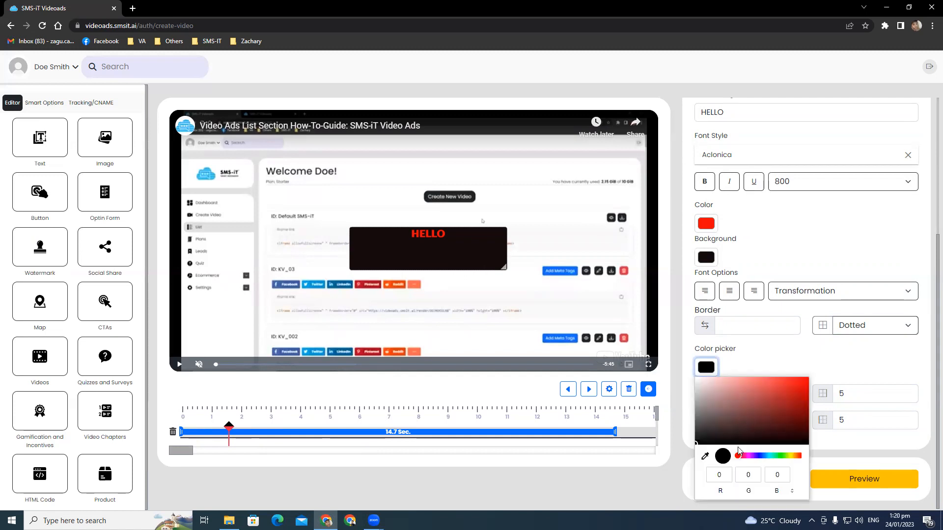
Set the border colour to blue.
left_click(705, 367)
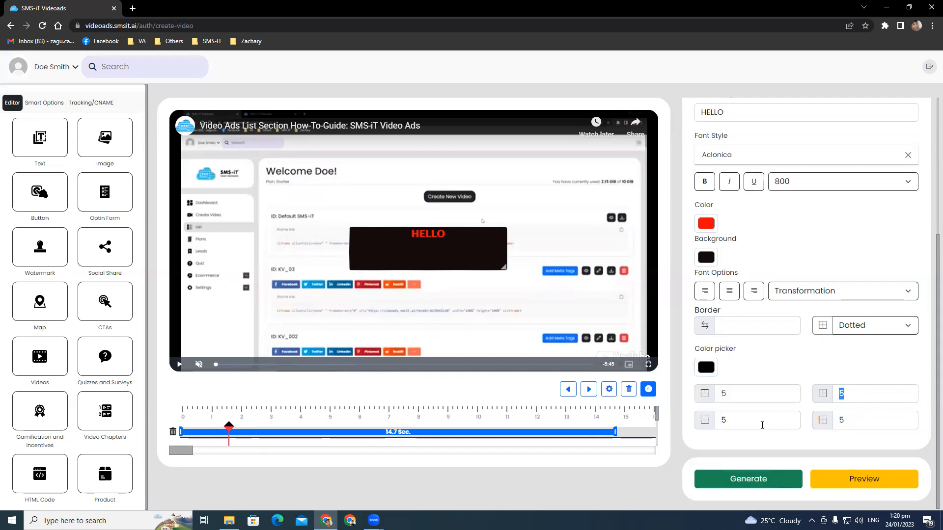
left_click(705, 367)
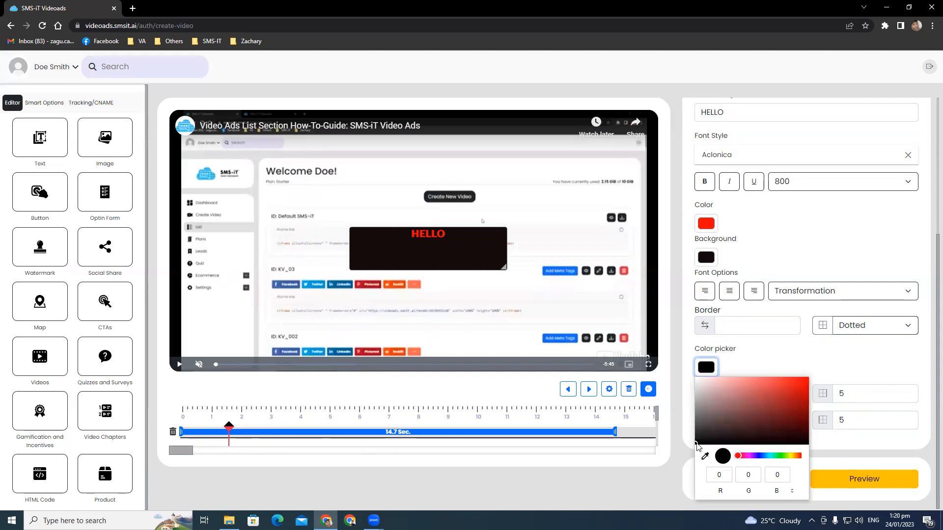
left_click(761, 455)
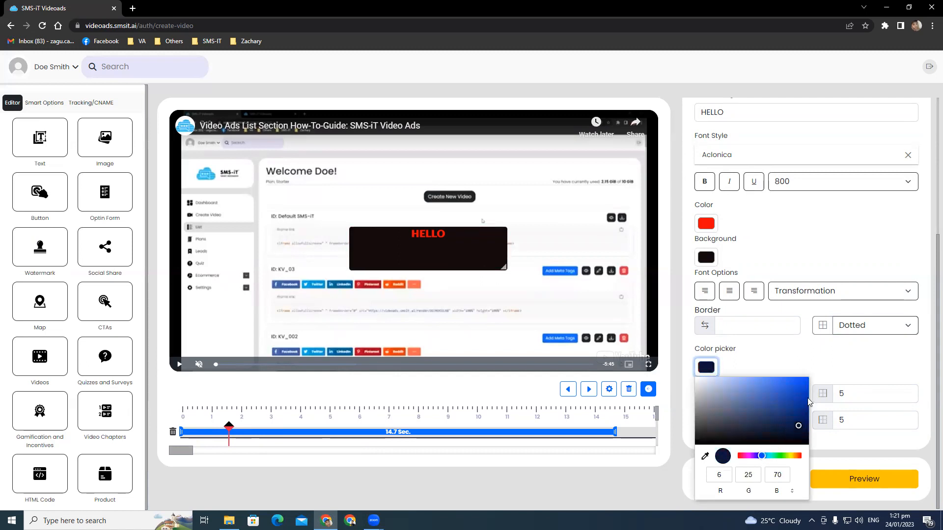
left_click(705, 325)
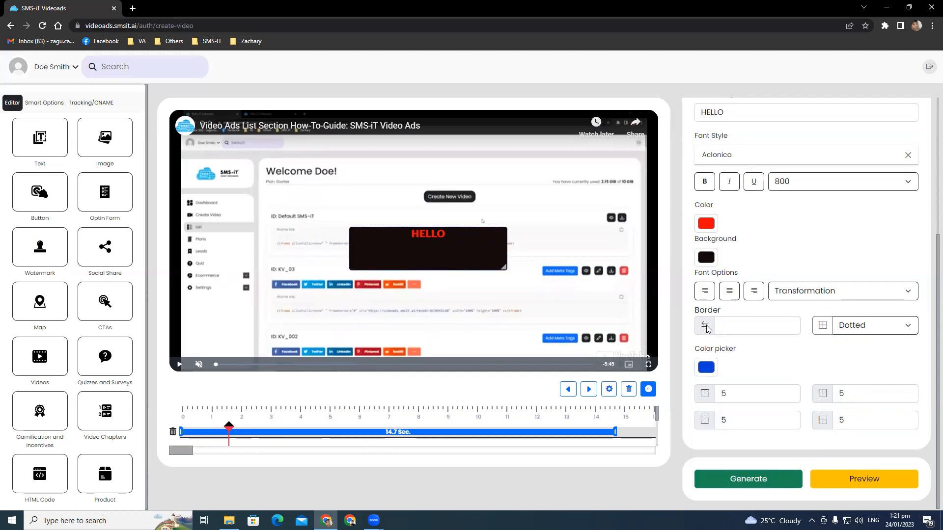
left_click(757, 325)
type("10")
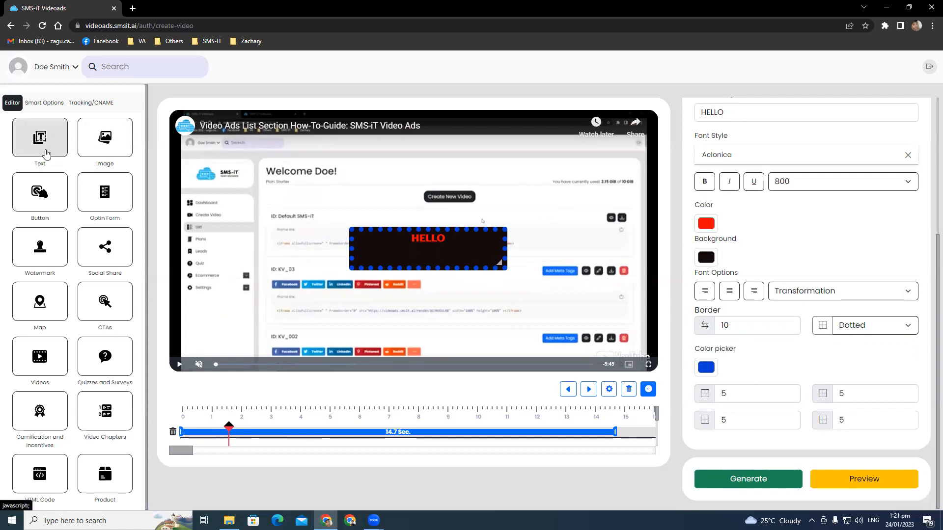
mouse_move(672, 298)
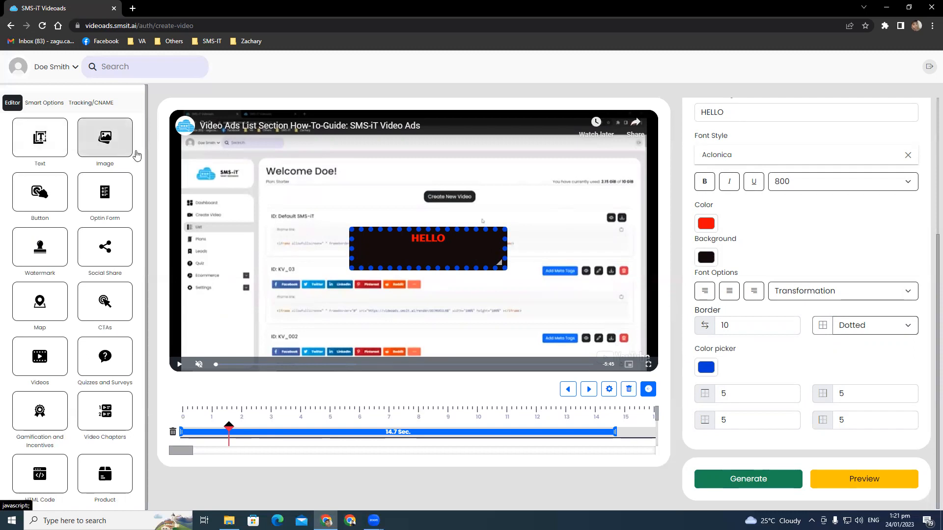
mouse_move(605, 53)
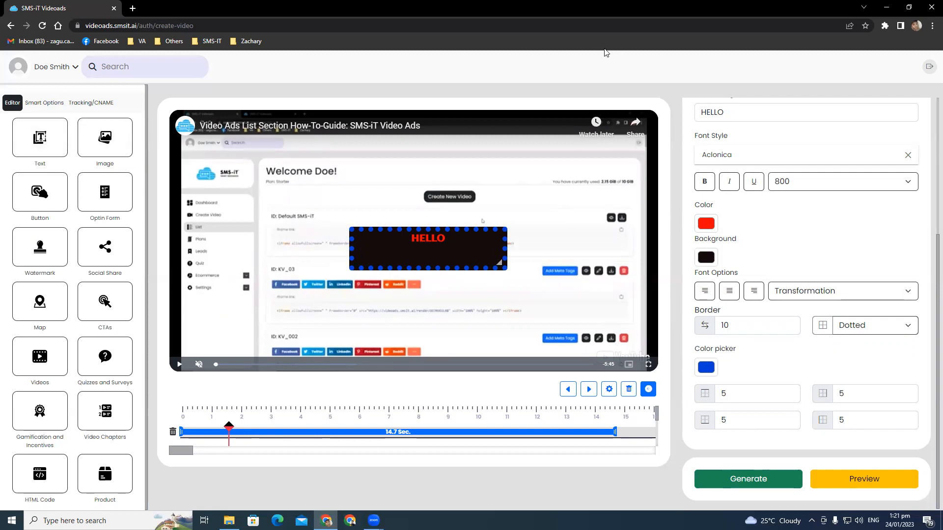